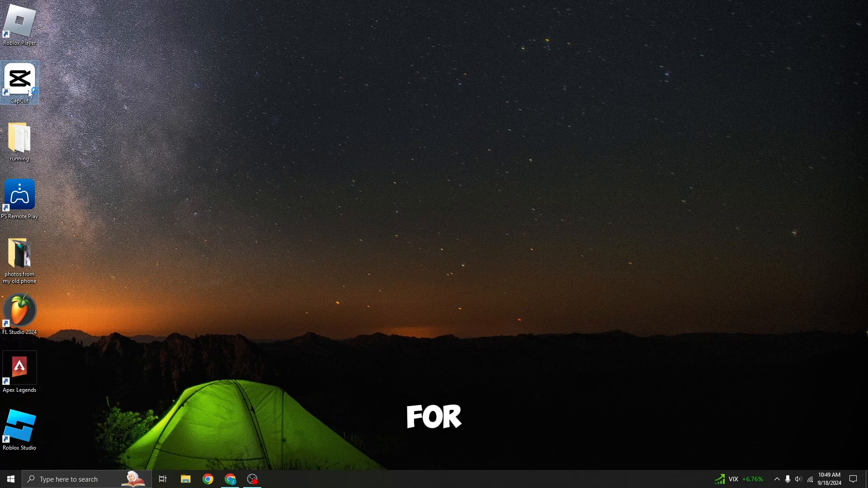
Launch CapCut and create a new empty project named 0918 (2)
double_click(20, 79)
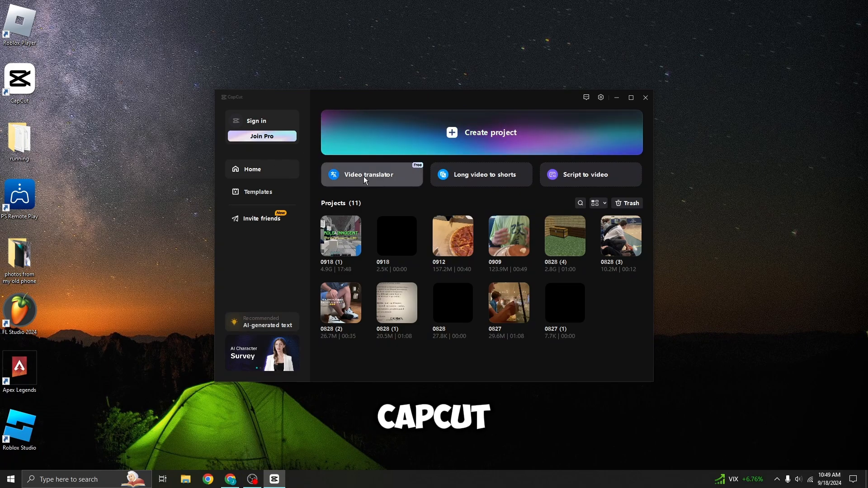
left_click(257, 121)
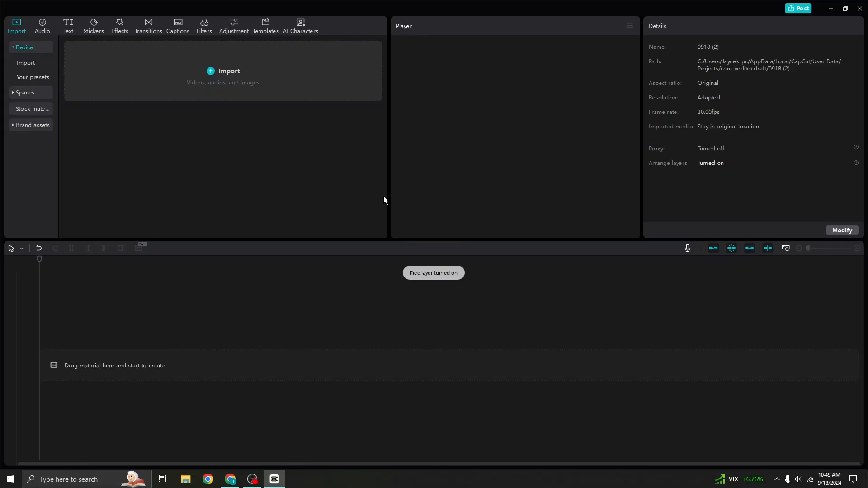
Import the 17-minute gameplay MP4, place it on the timeline, and select the clip
left_click(223, 71)
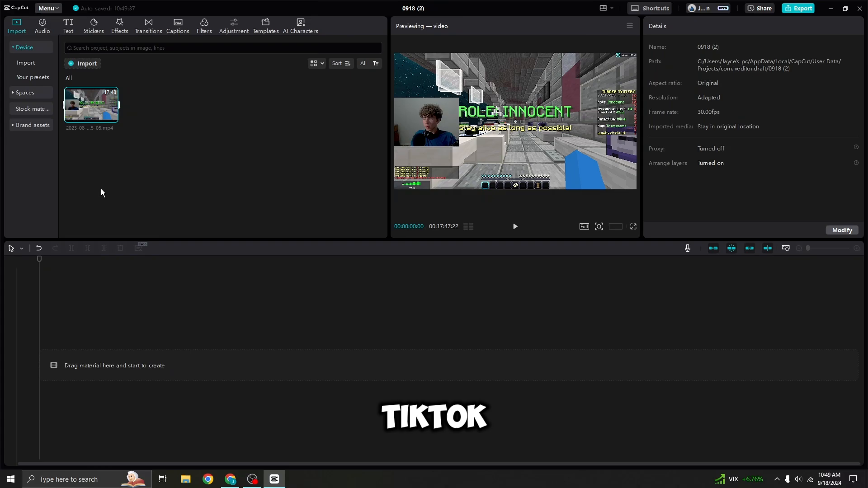
left_click_drag(91, 105, 211, 365)
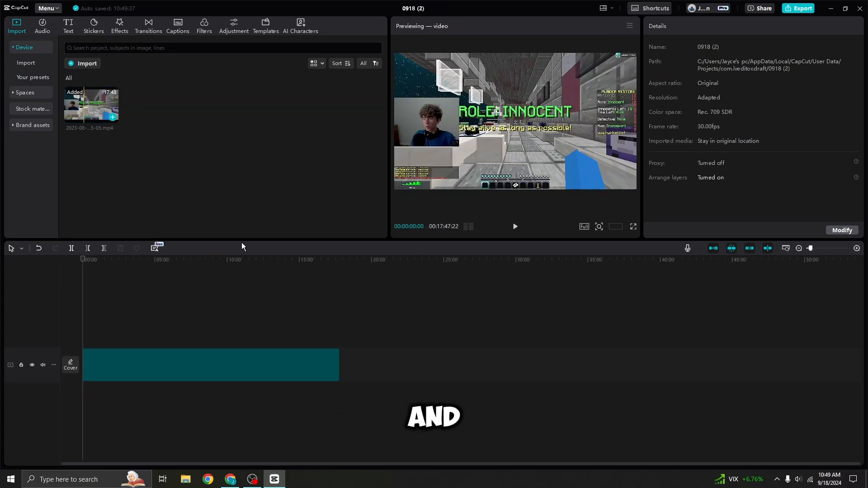
left_click(211, 365)
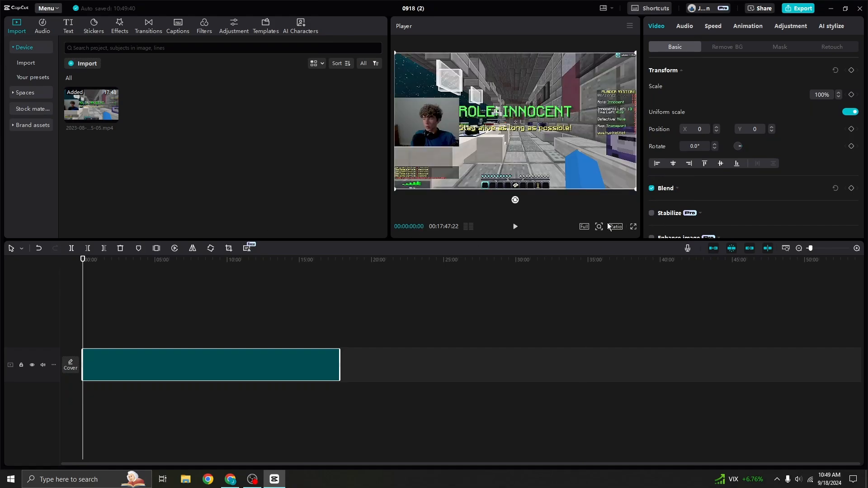
Set the canvas ratio to 9:16 with the gameplay scaled to 315%
left_click(616, 227)
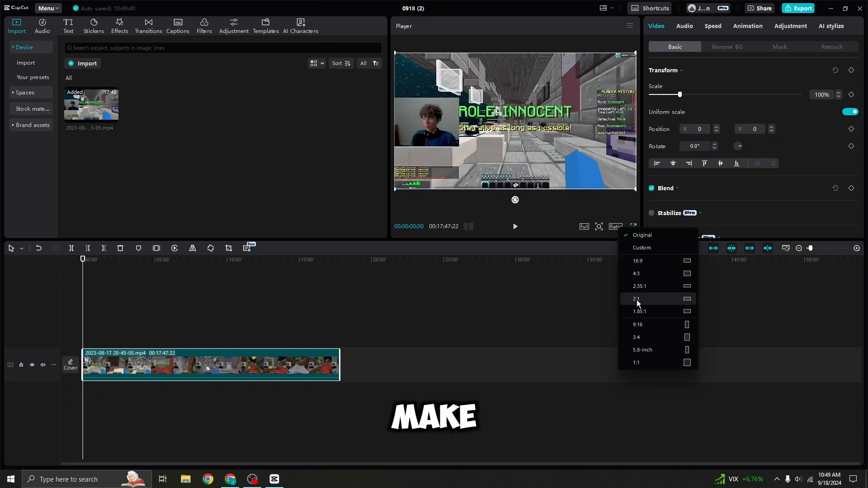
left_click(637, 325)
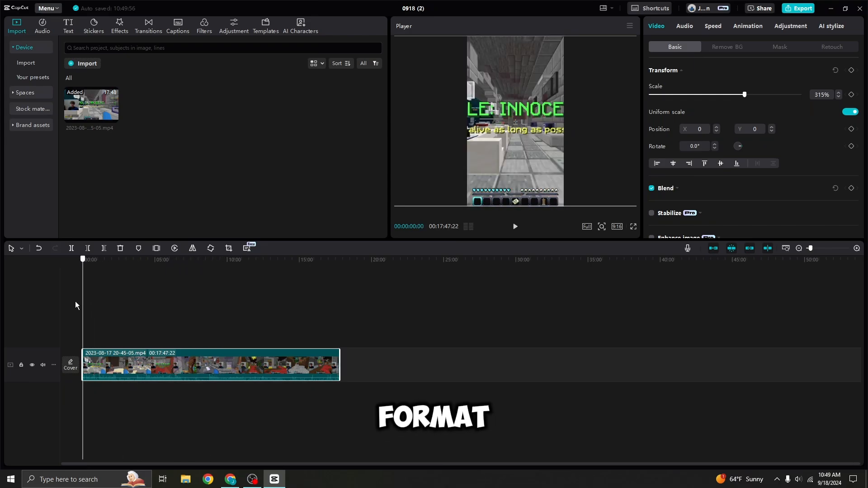
left_click(114, 259)
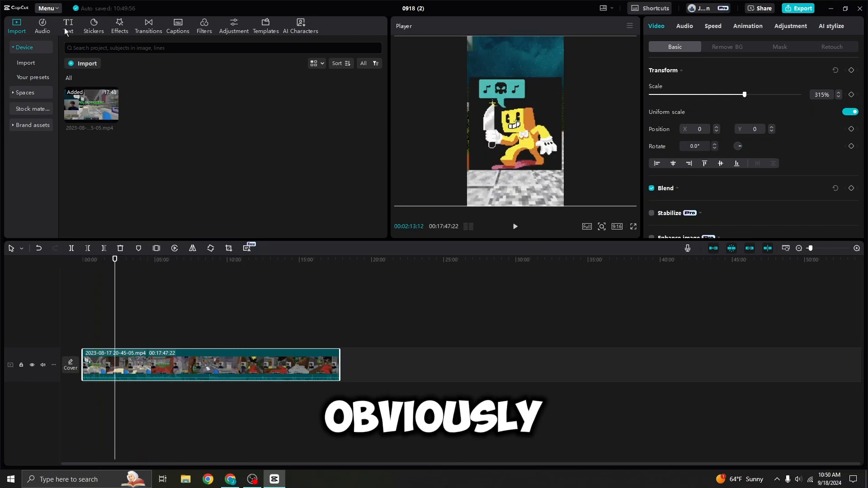
Add a text layer with the caption 'tiktok/ youtube shorts' over the video
left_click(68, 26)
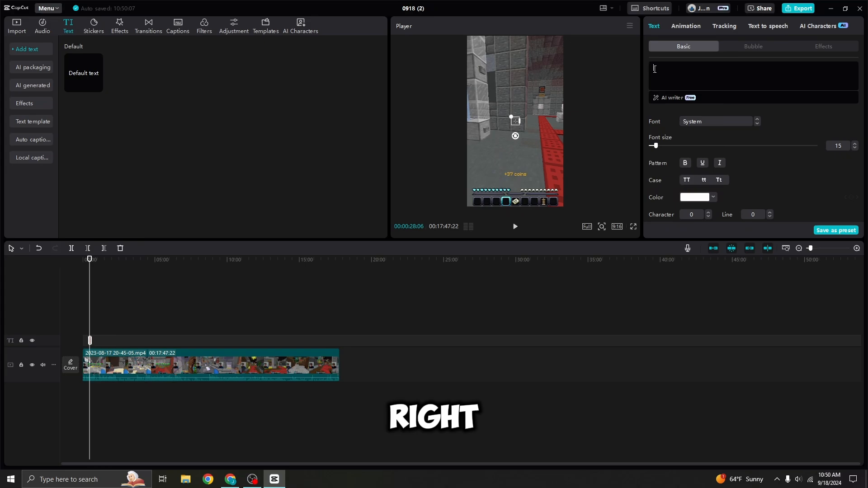
type("tiktok/ youtube shorts")
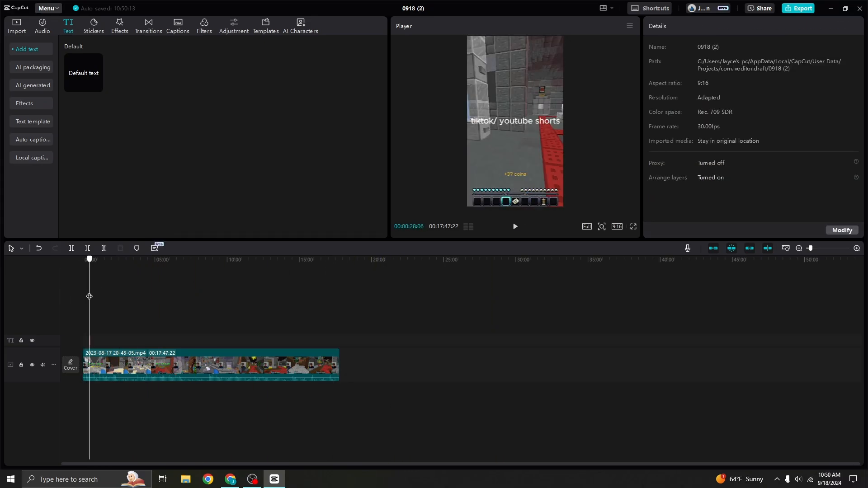
left_click(515, 227)
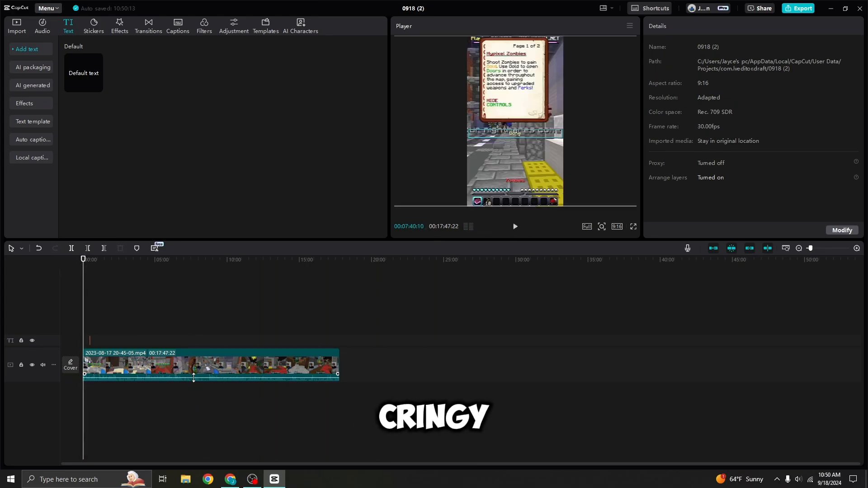
left_click(205, 366)
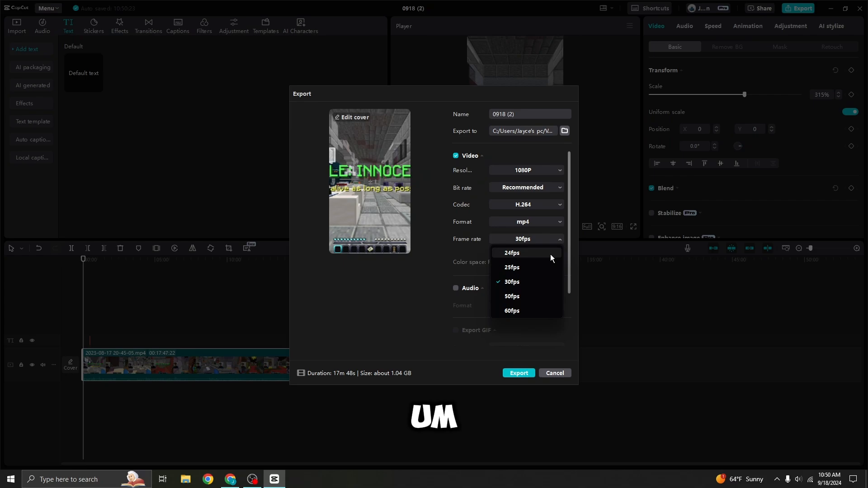
Export at 1080p MP4, 60fps, under the file name 'jskamskams'
left_click(512, 311)
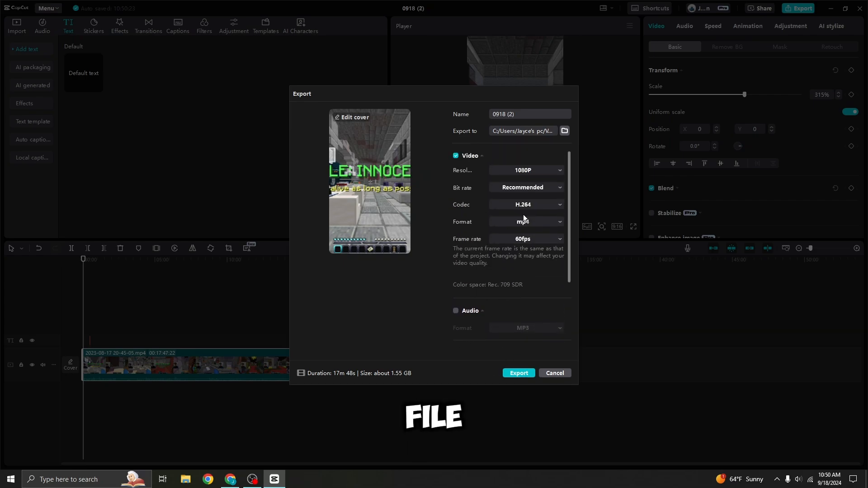
type("jskamskams")
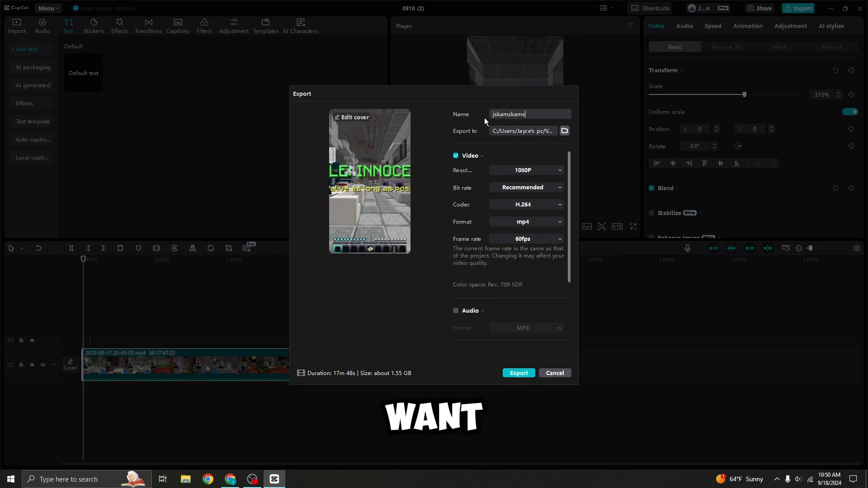
scroll("down", 3)
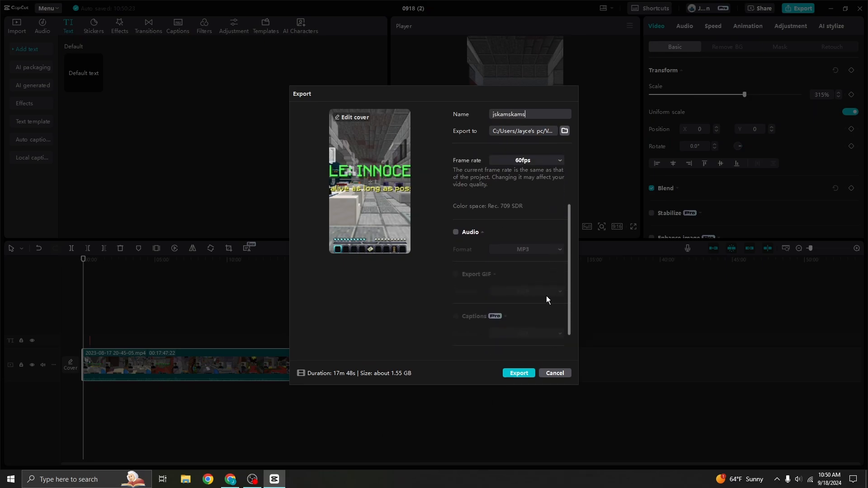
left_click(519, 373)
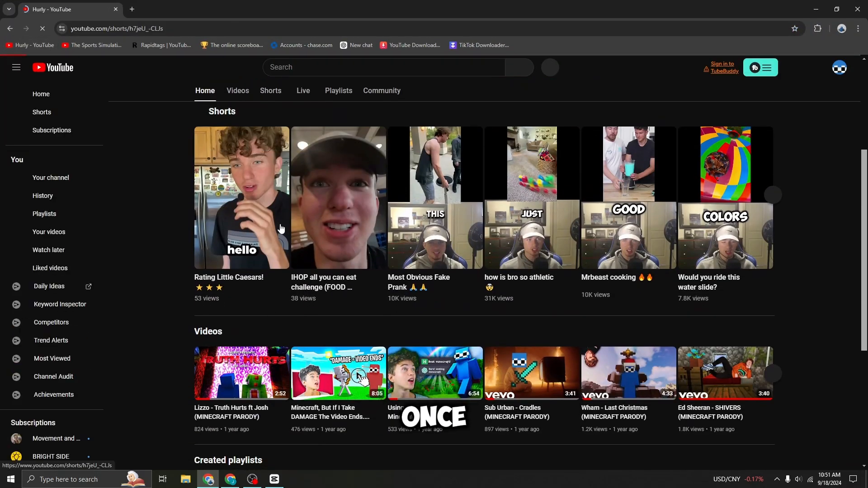
Play the 'Rating Little Caesars!' short, toggling playback, then open a new browser tab
left_click(242, 197)
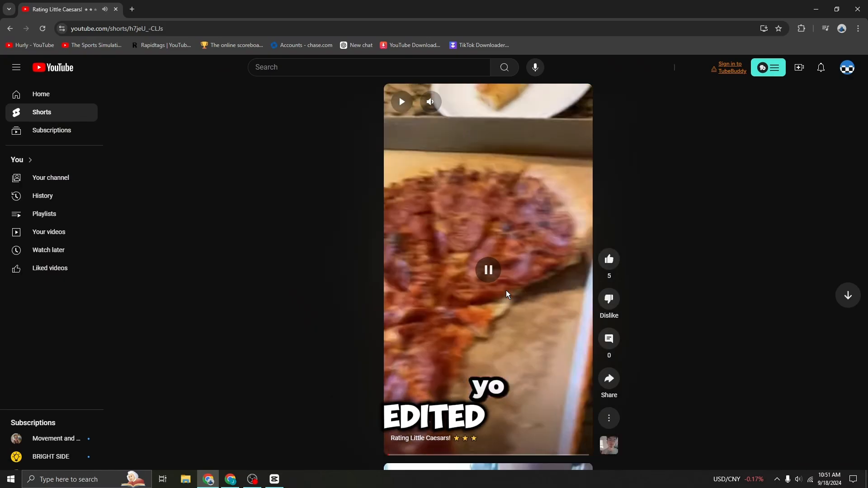
left_click(488, 270)
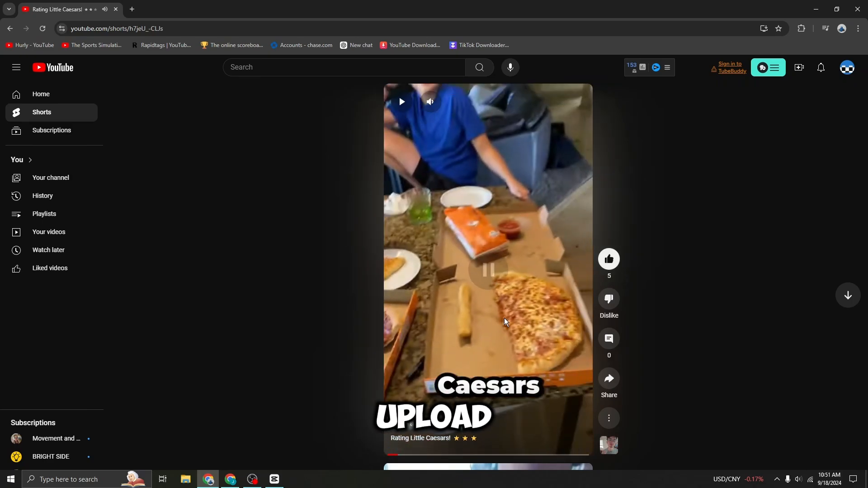
left_click(506, 322)
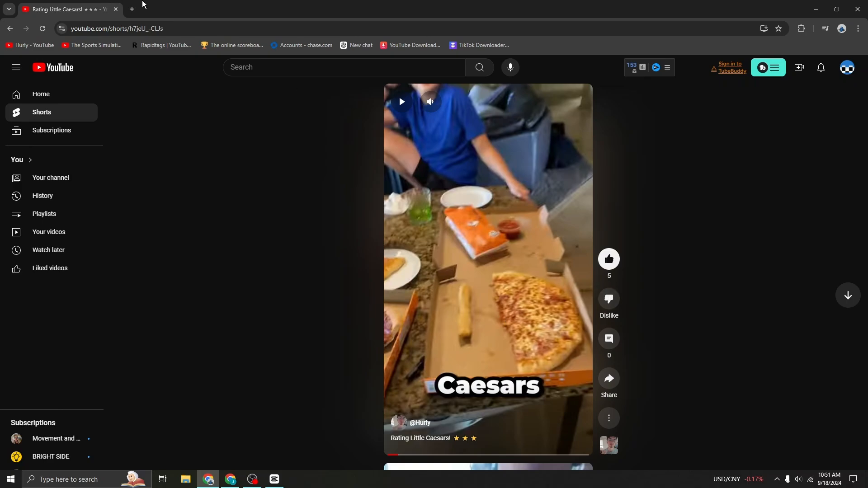
left_click(131, 9)
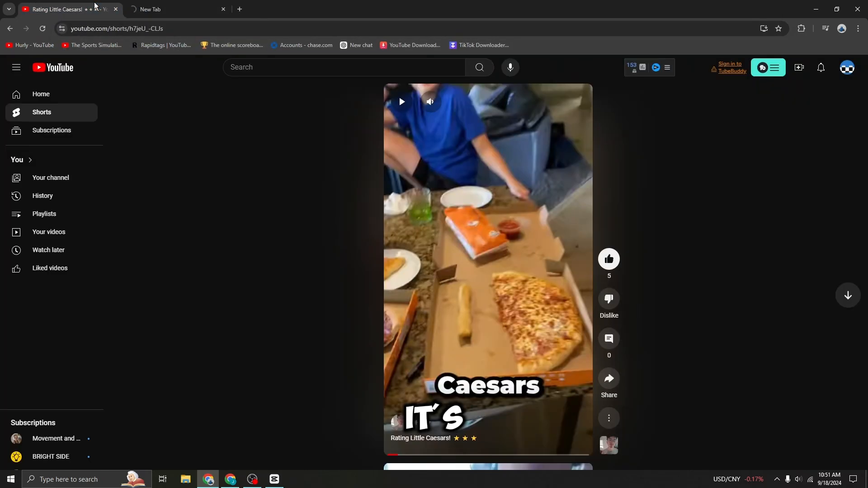